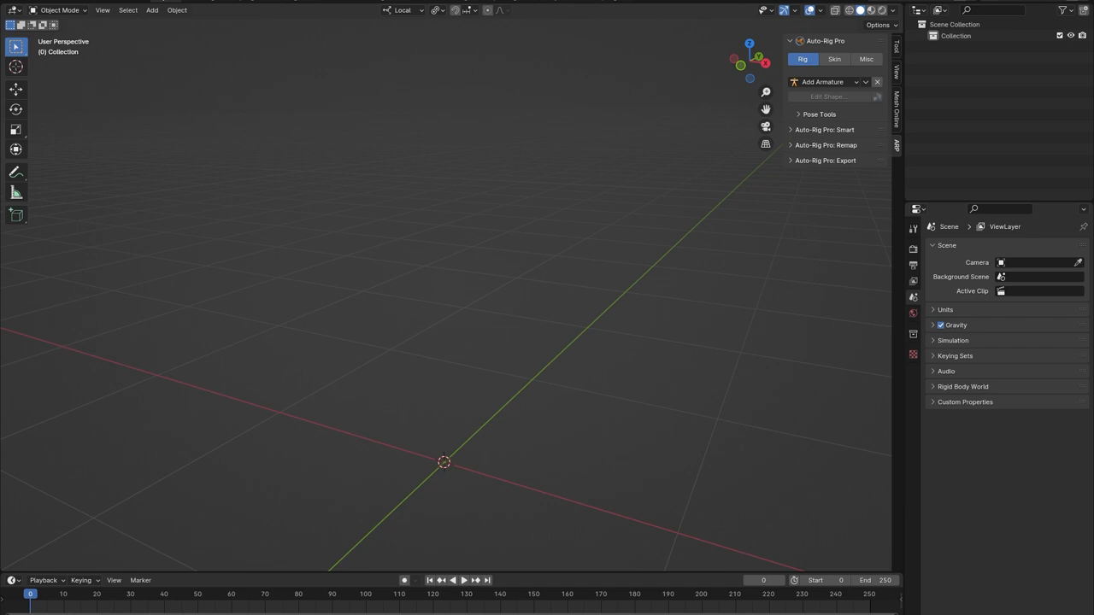
pyautogui.moveTo(677, 254)
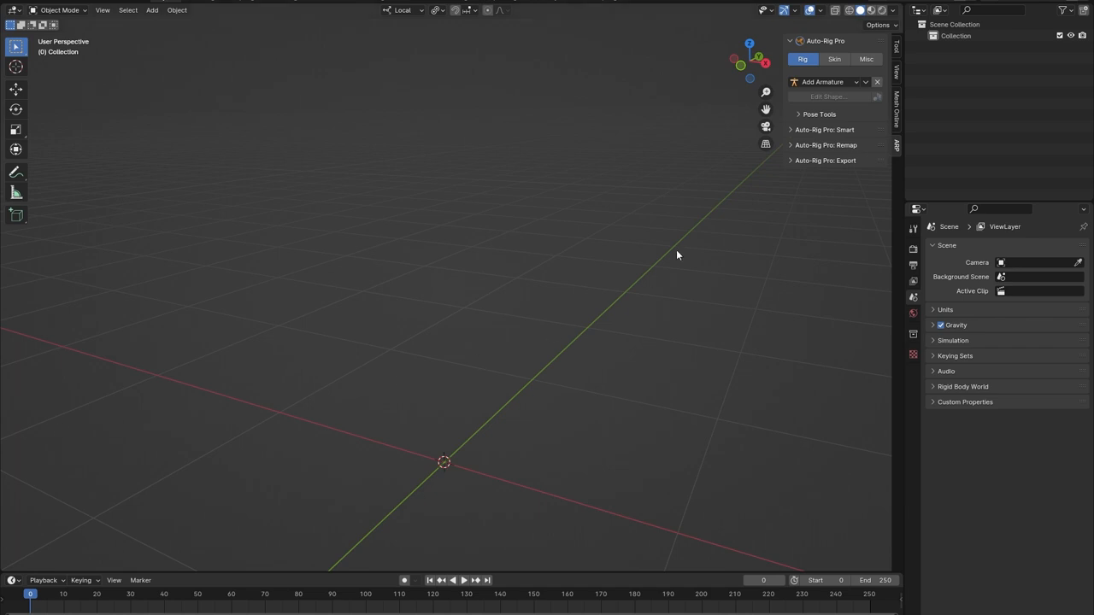
# Show the Auto-Rig Pro Add Armature preset list of creature and character rigs
pyautogui.click(824, 82)
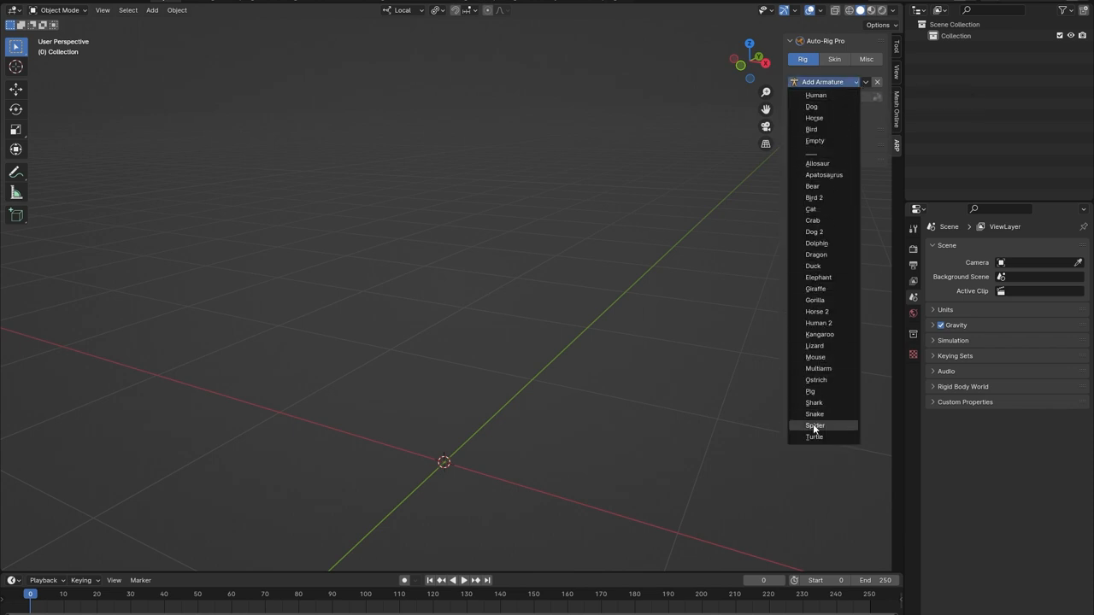
pyautogui.moveTo(817, 165)
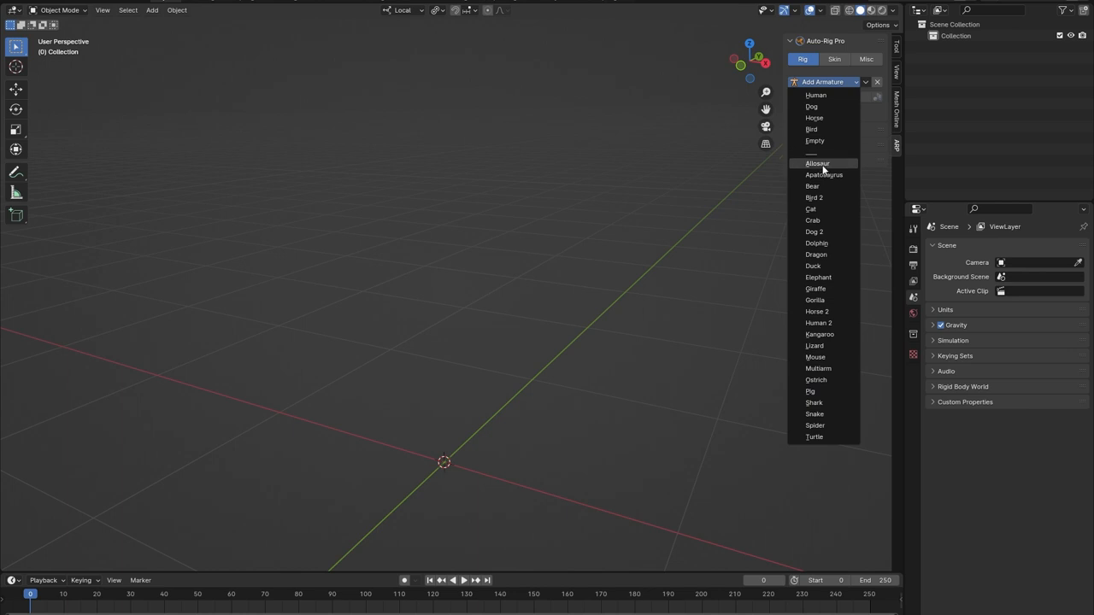
pyautogui.moveTo(824, 255)
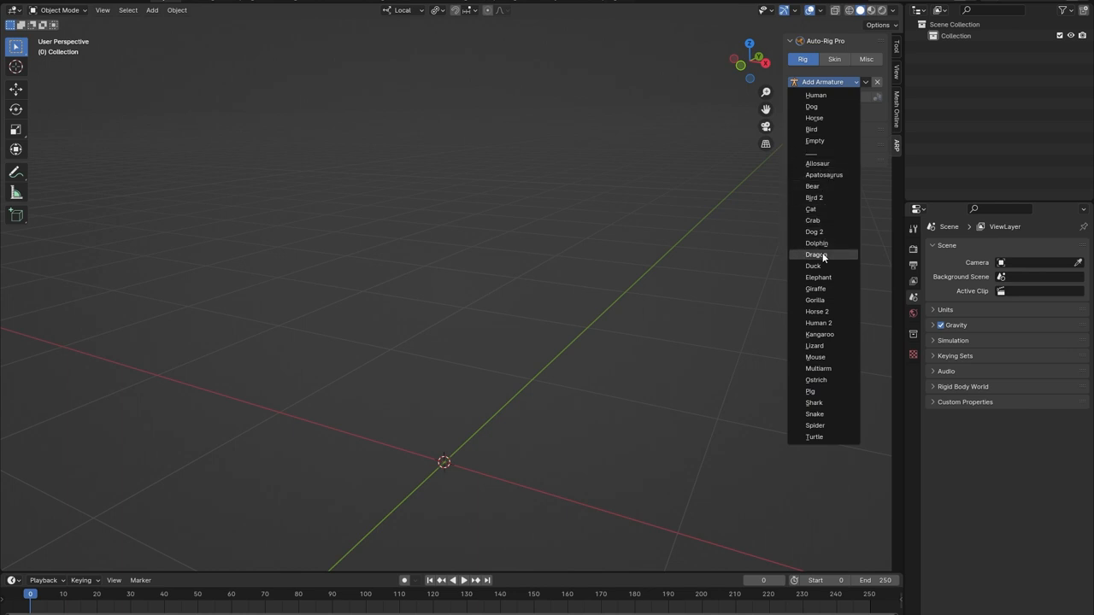
pyautogui.moveTo(816, 413)
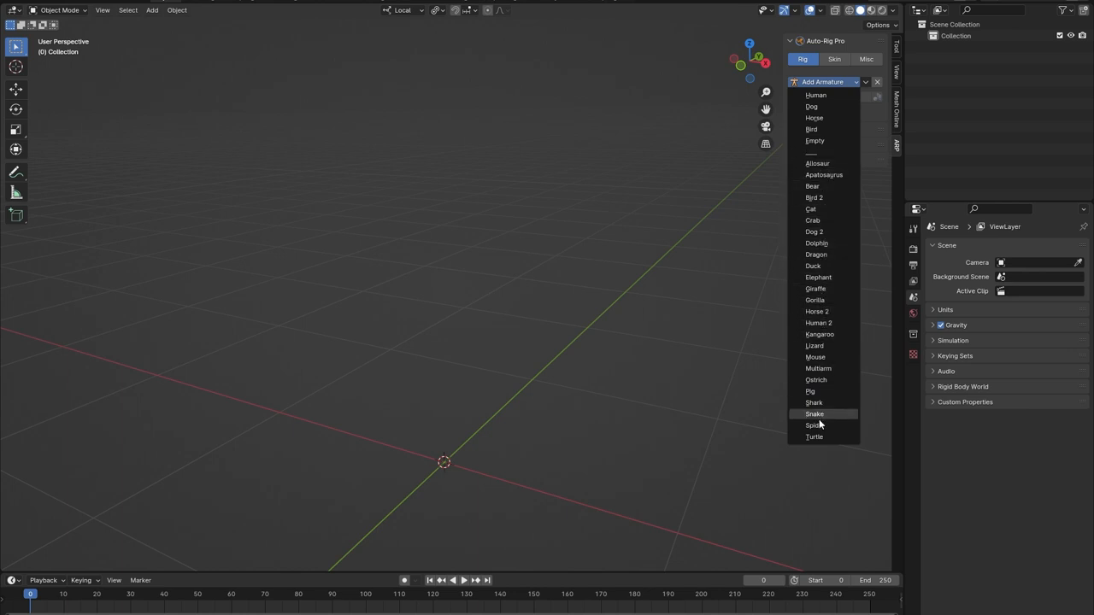
pyautogui.moveTo(819, 345)
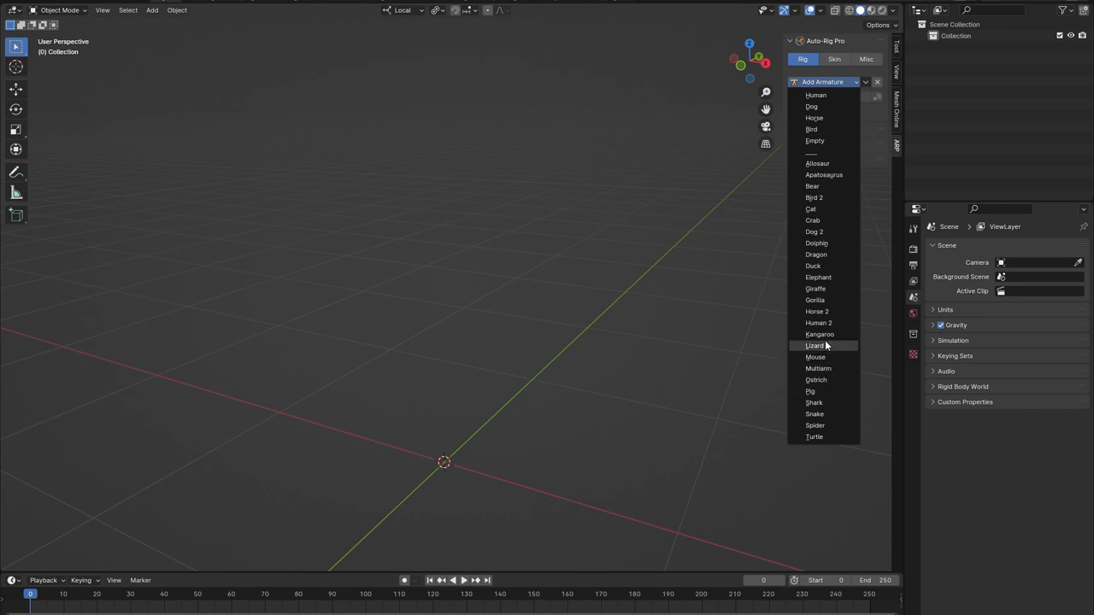
# Add the Human preset armature from Auto-Rig Pro to the empty scene
pyautogui.click(815, 96)
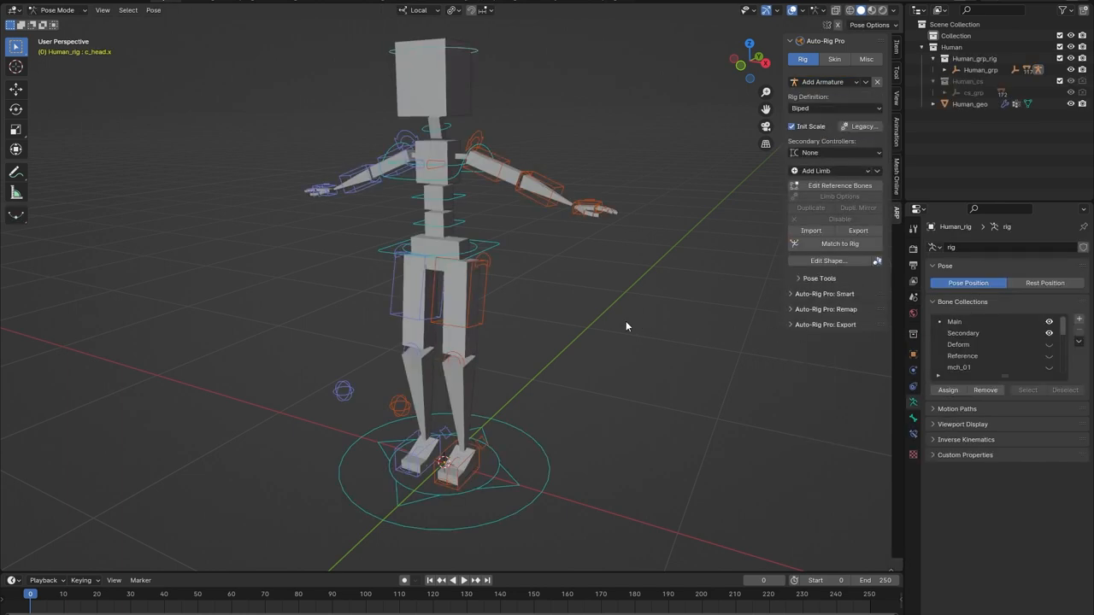
pyautogui.moveTo(581, 223)
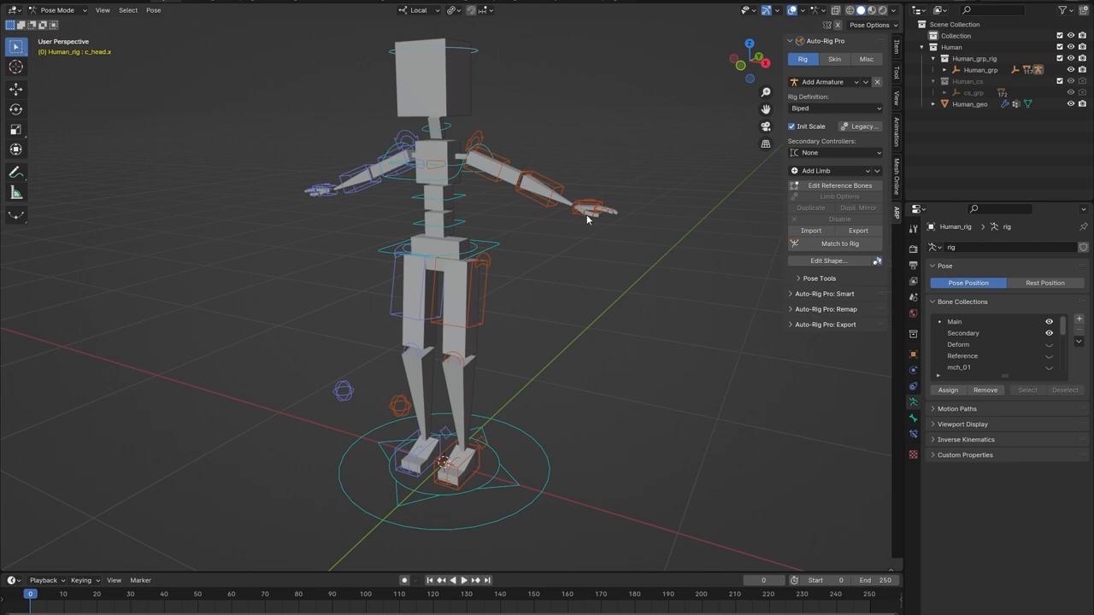
pyautogui.moveTo(592, 216)
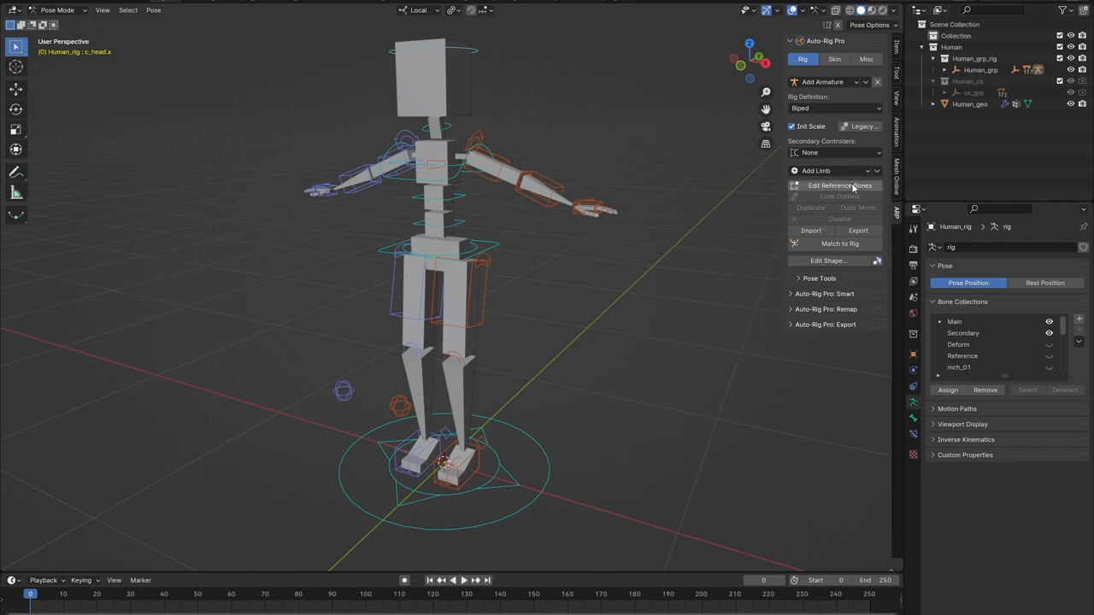
# Enter Edit Reference Bones mode on the human rig's reference skeleton
pyautogui.click(839, 184)
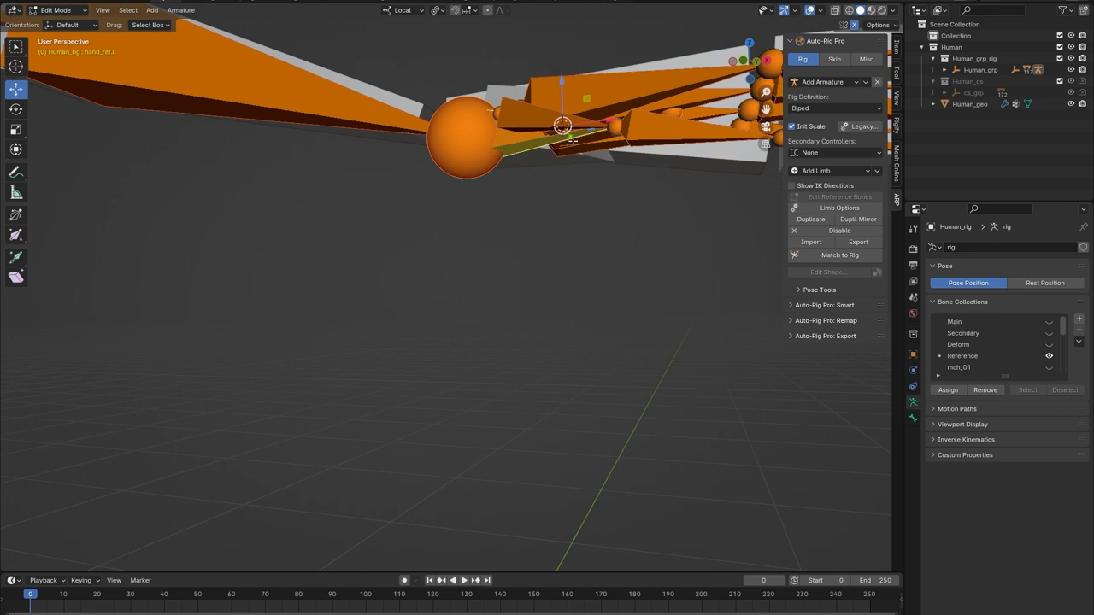
pyautogui.moveTo(564, 136)
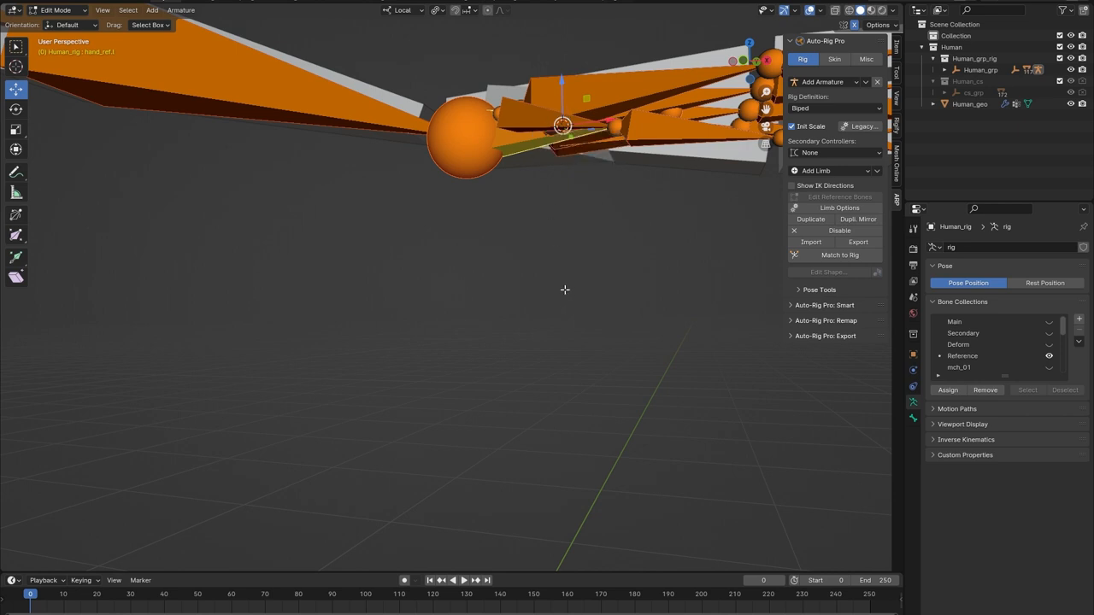
pyautogui.moveTo(591, 272)
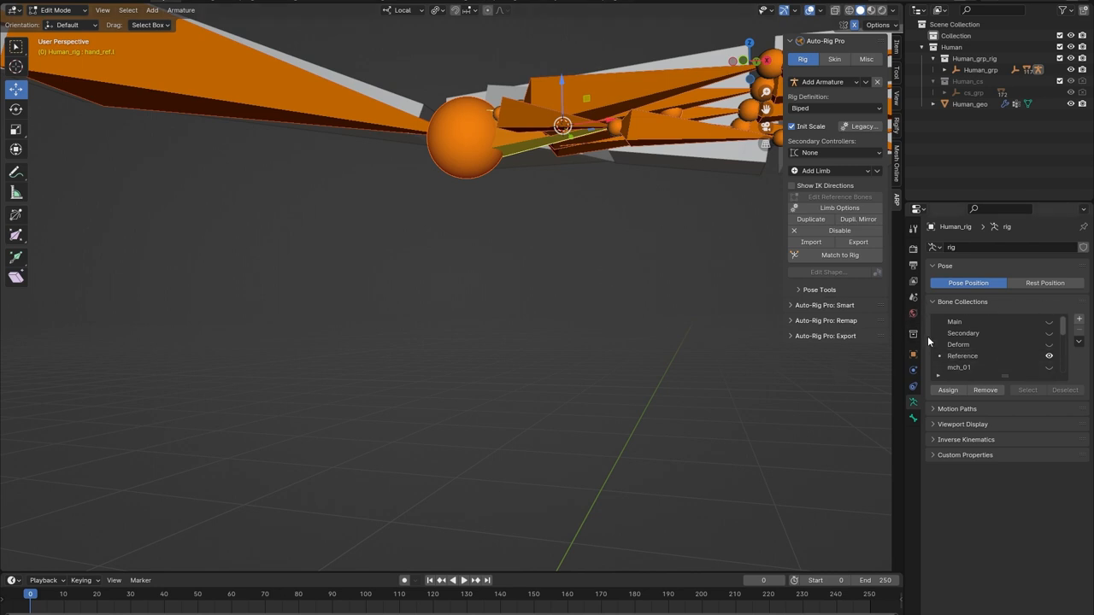
pyautogui.moveTo(923, 374)
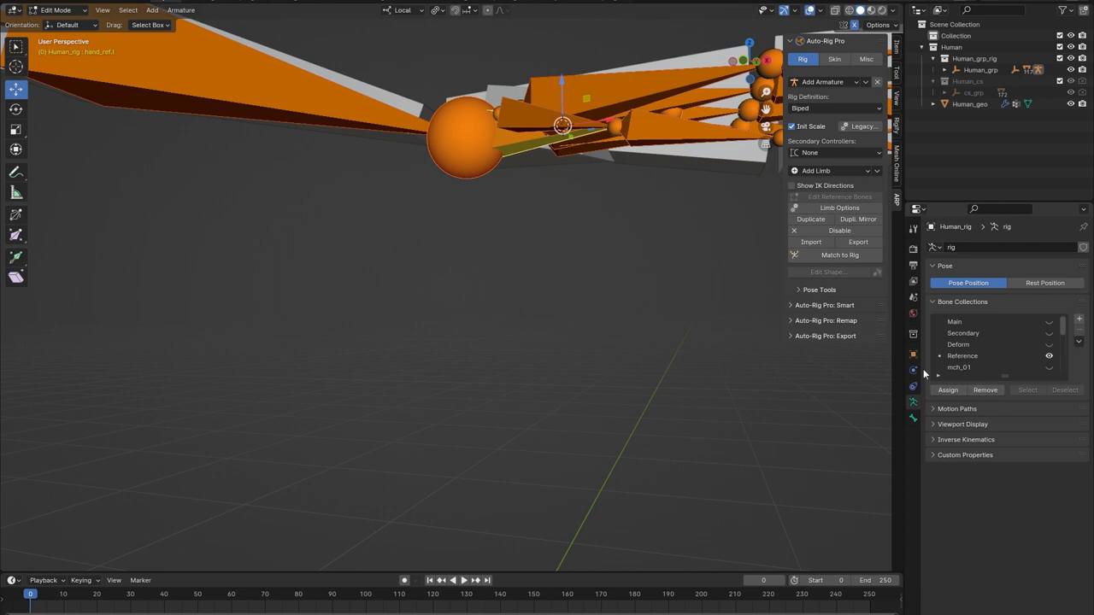
# Make Reference the active bone collection before adding a new bone
pyautogui.click(962, 356)
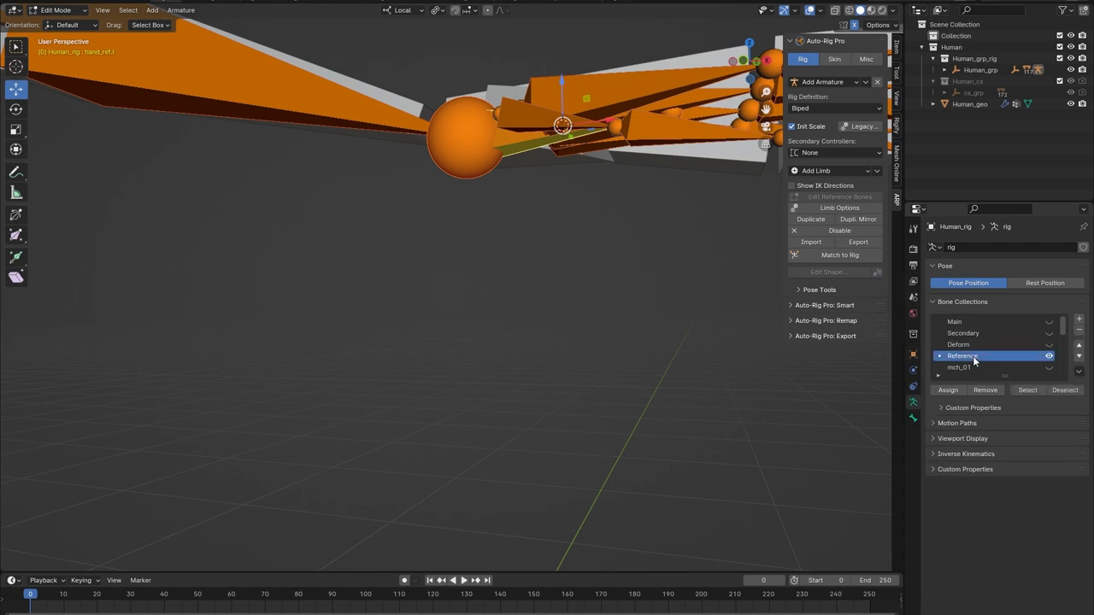
pyautogui.moveTo(981, 361)
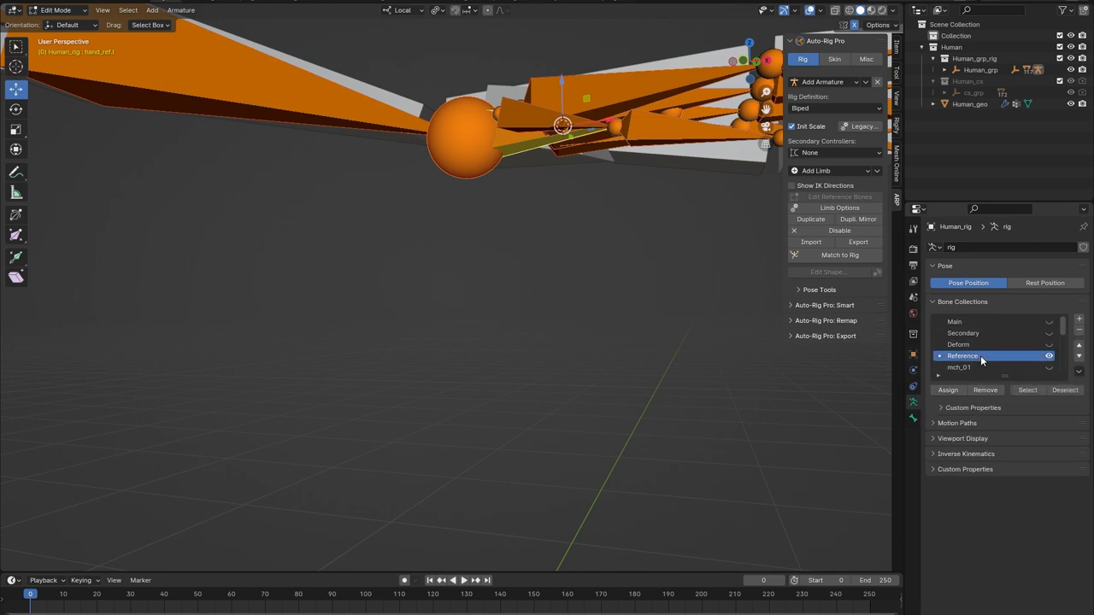
pyautogui.moveTo(994, 356)
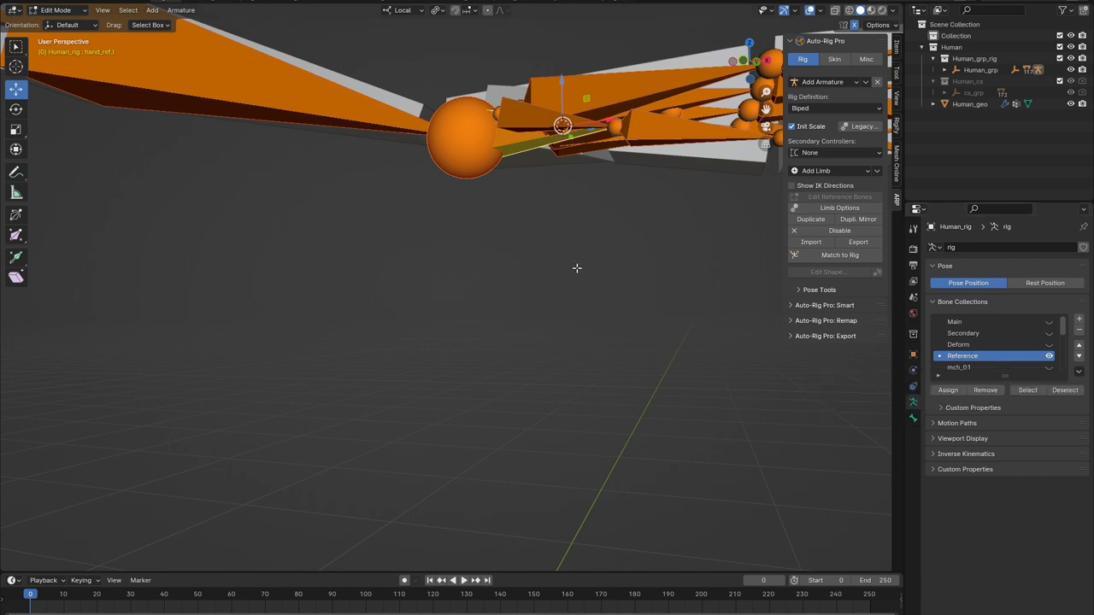
pyautogui.moveTo(564, 236)
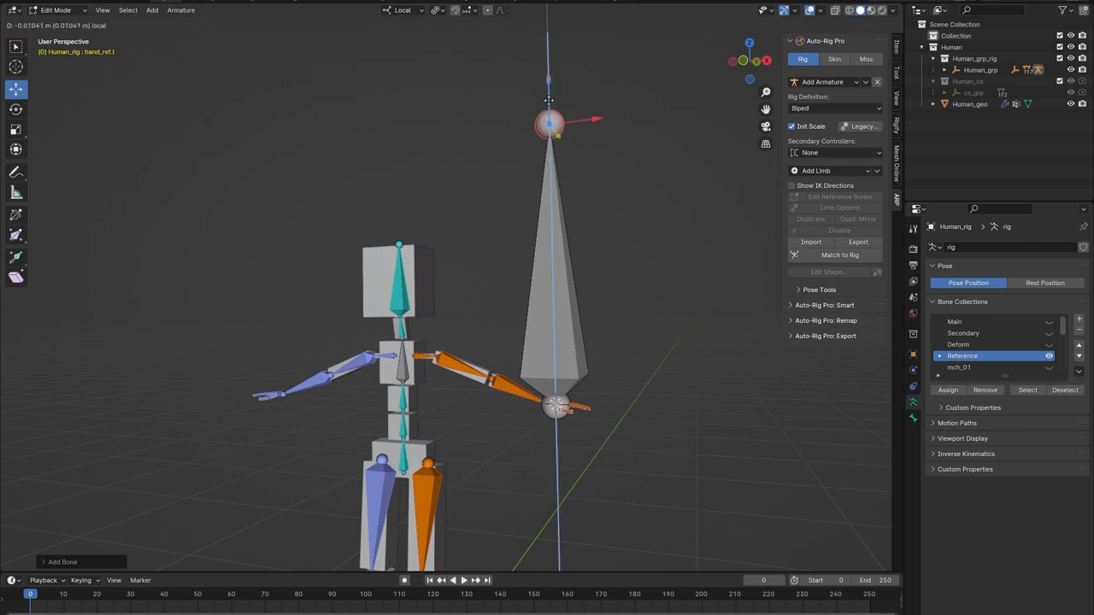
# Scale the new bone down to a small prop bone on the hand and select it
pyautogui.moveTo(547, 123); pyautogui.dragTo(554, 352)
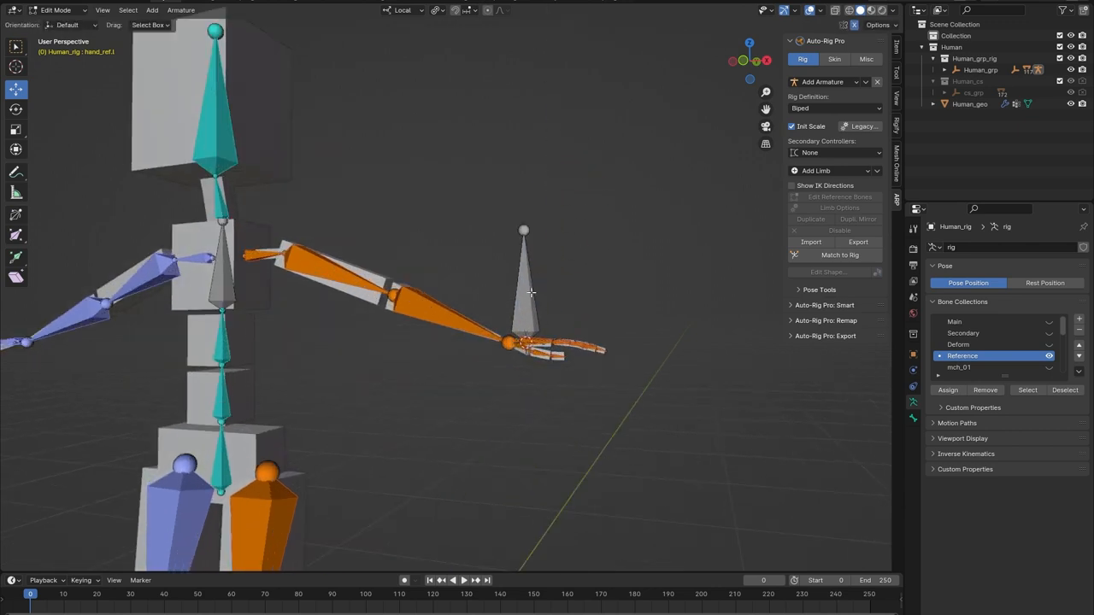
pyautogui.click(523, 290)
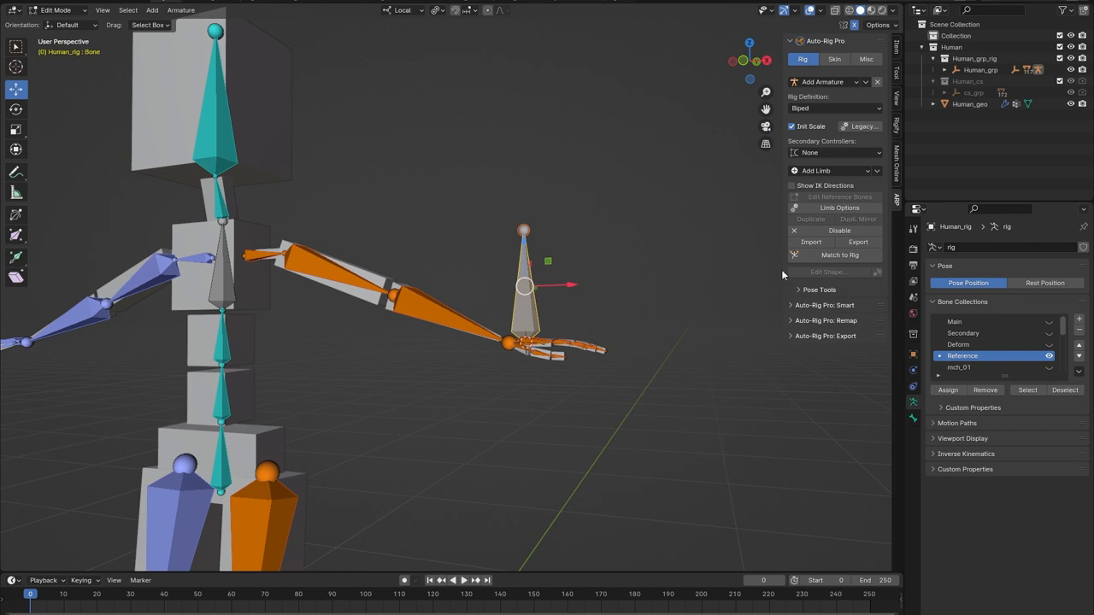
pyautogui.moveTo(861, 266)
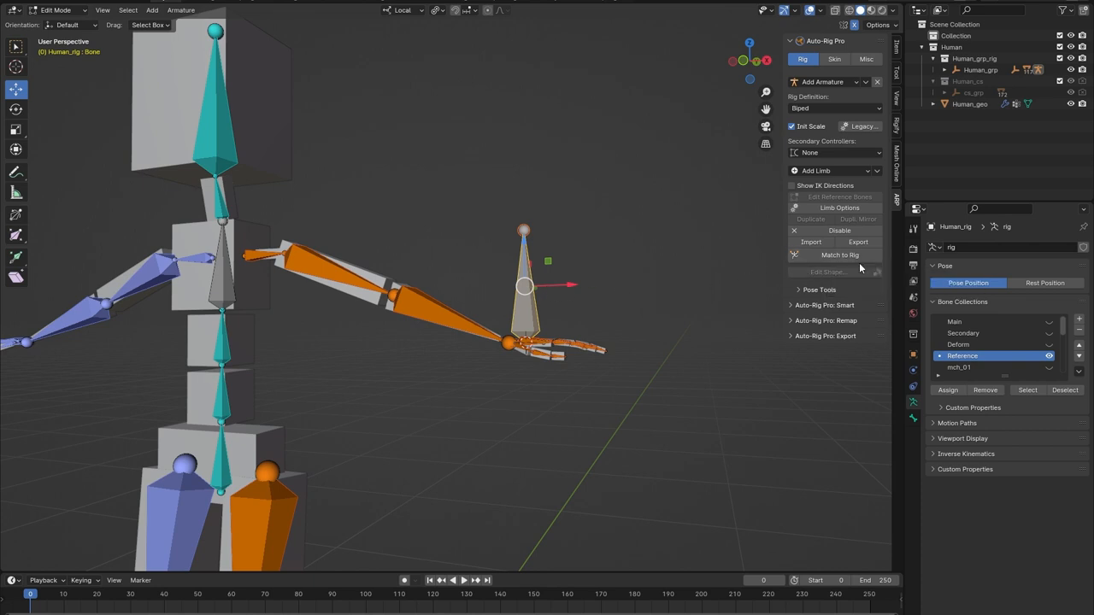
pyautogui.moveTo(485, 234)
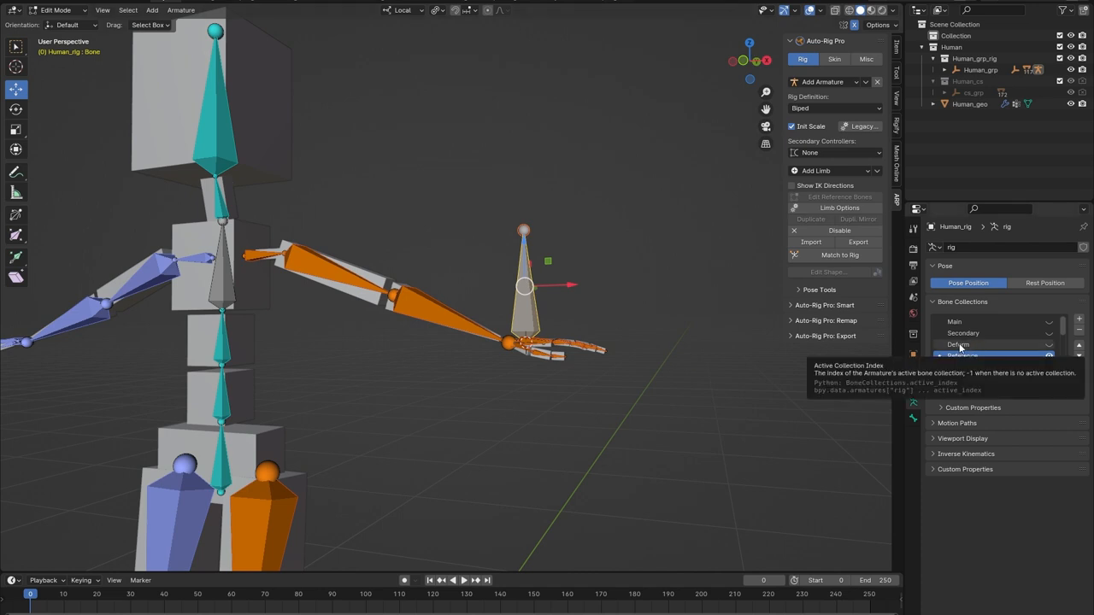
# Generate the control rig from the reference bones with Match to Rig
pyautogui.click(960, 356)
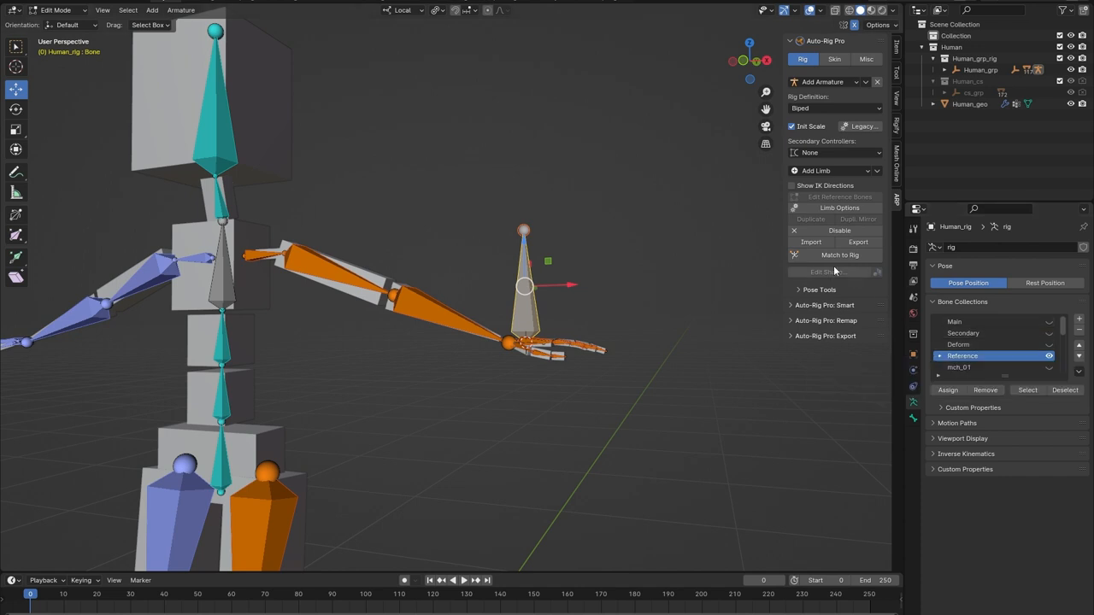
pyautogui.click(55, 10)
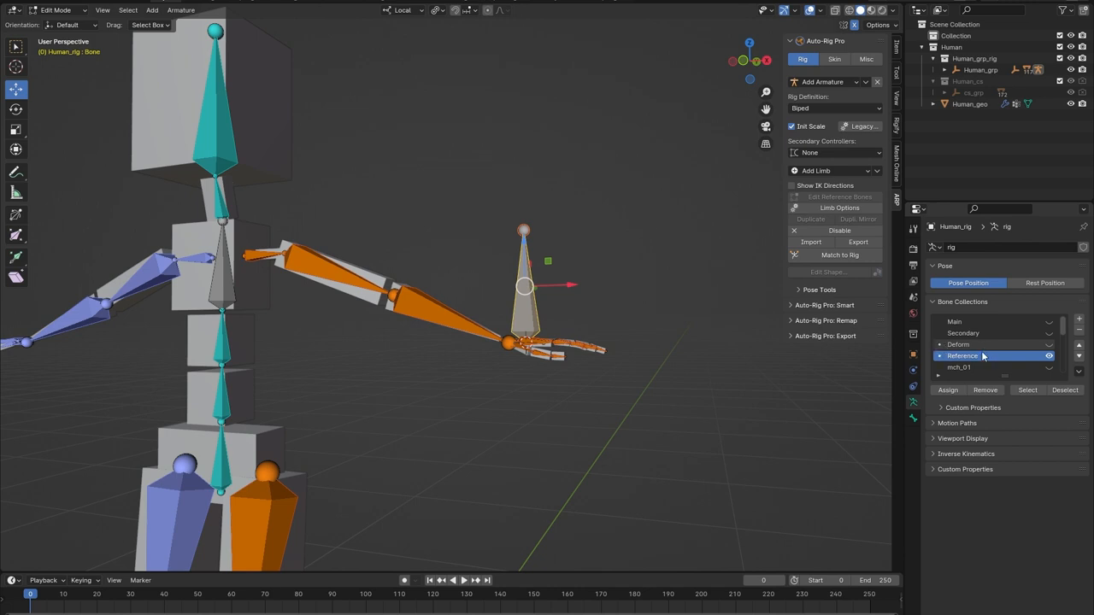
pyautogui.moveTo(983, 355)
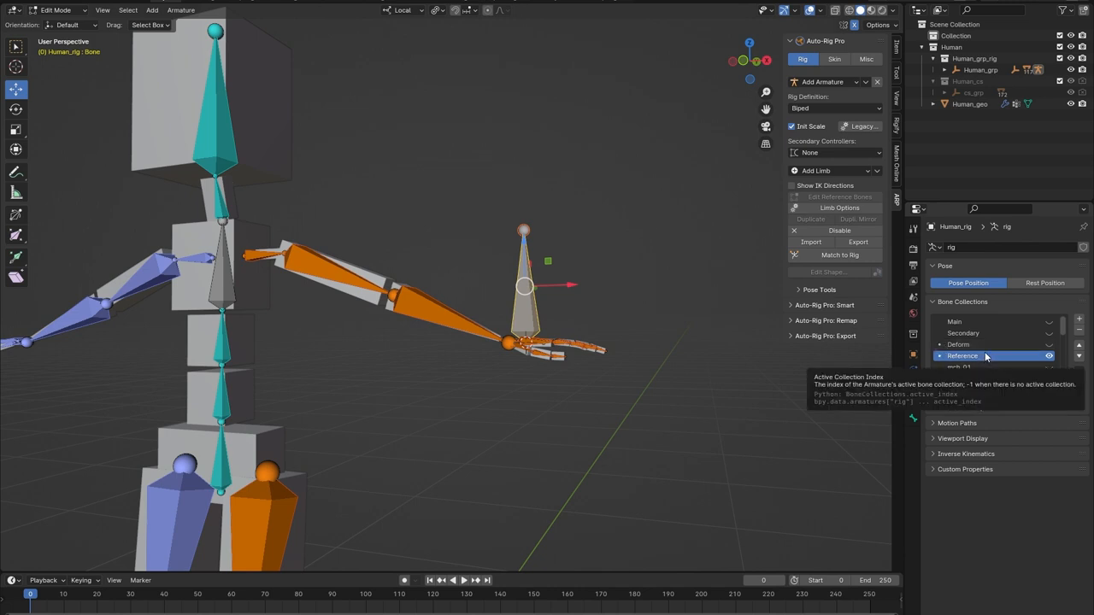
pyautogui.click(957, 345)
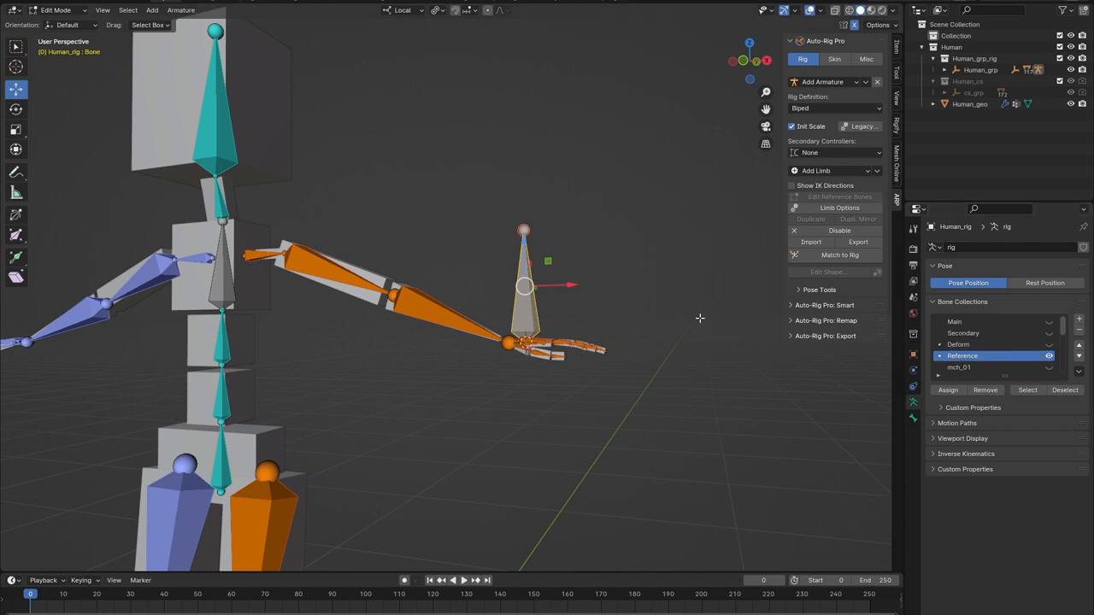
pyautogui.moveTo(622, 304)
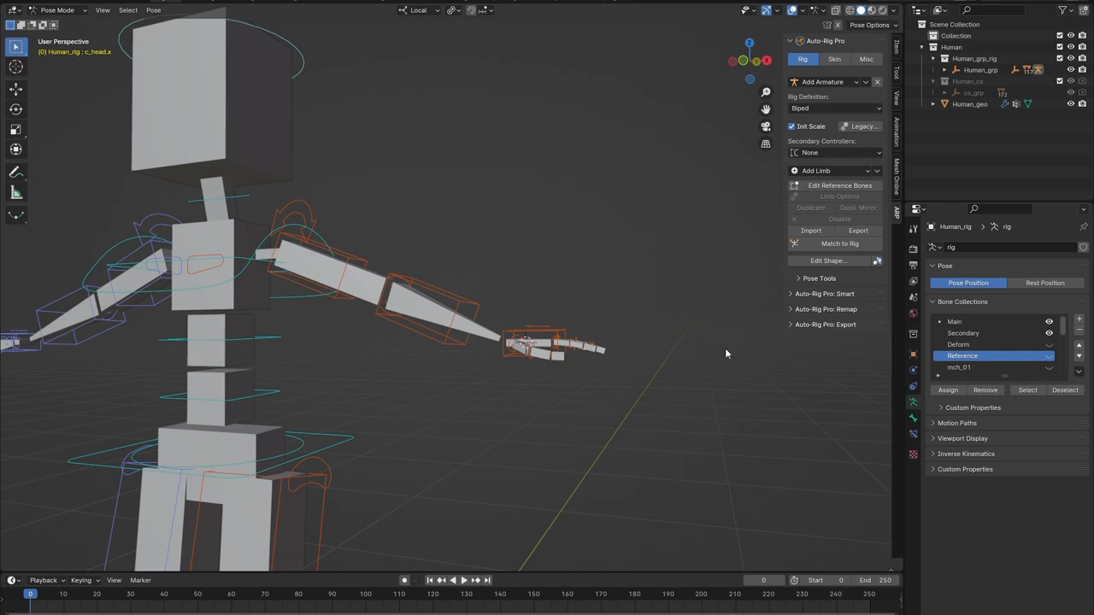
pyautogui.moveTo(875, 369)
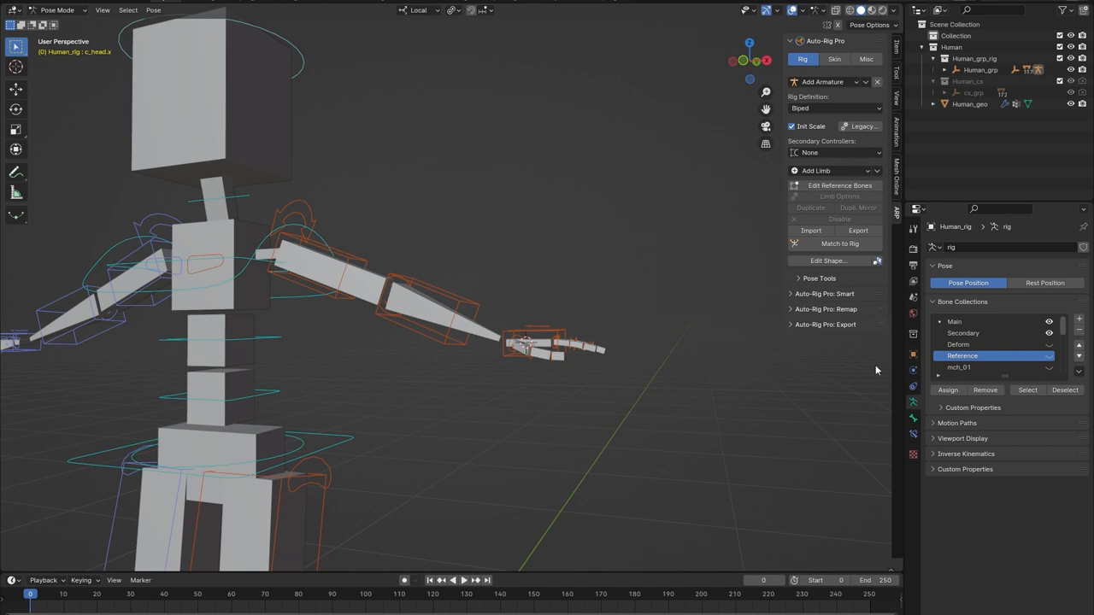
# Activate the Secondary bone collection and return to editing the reference bones
pyautogui.click(964, 331)
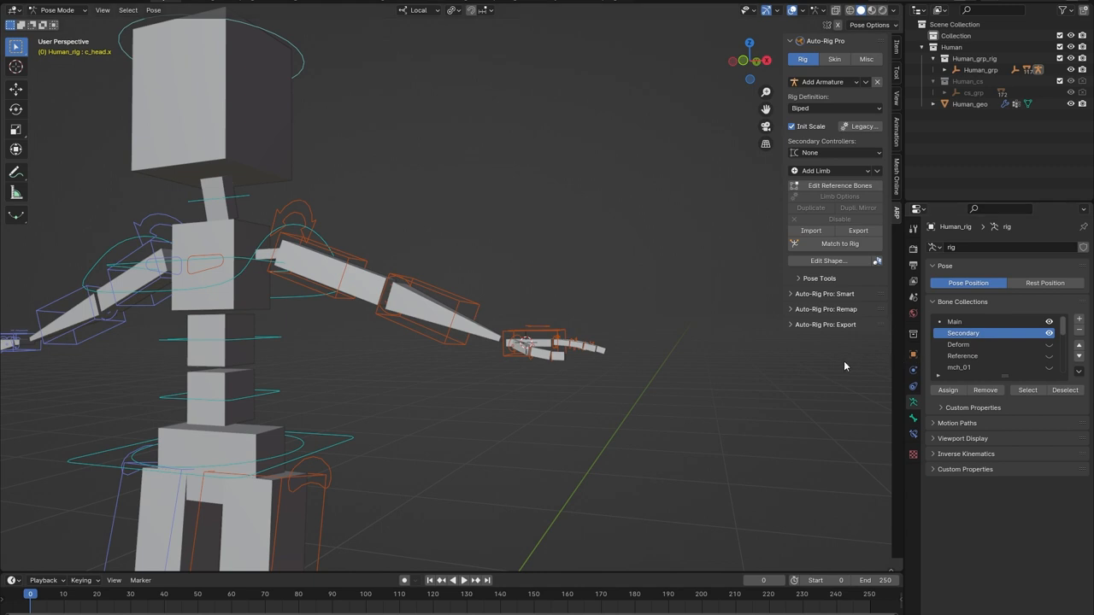
pyautogui.moveTo(779, 367)
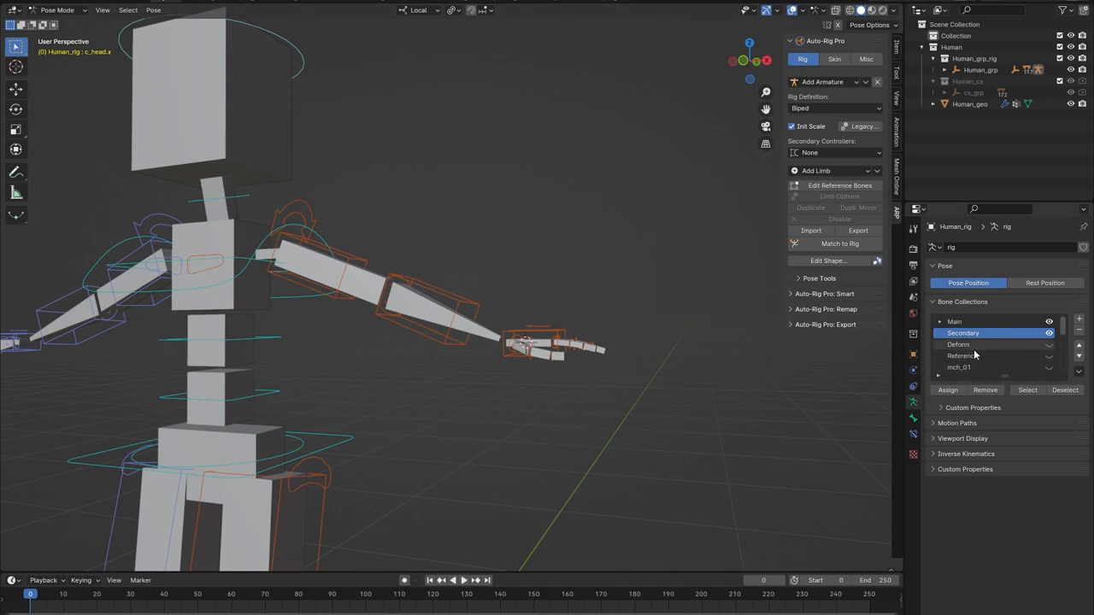
pyautogui.moveTo(962, 356)
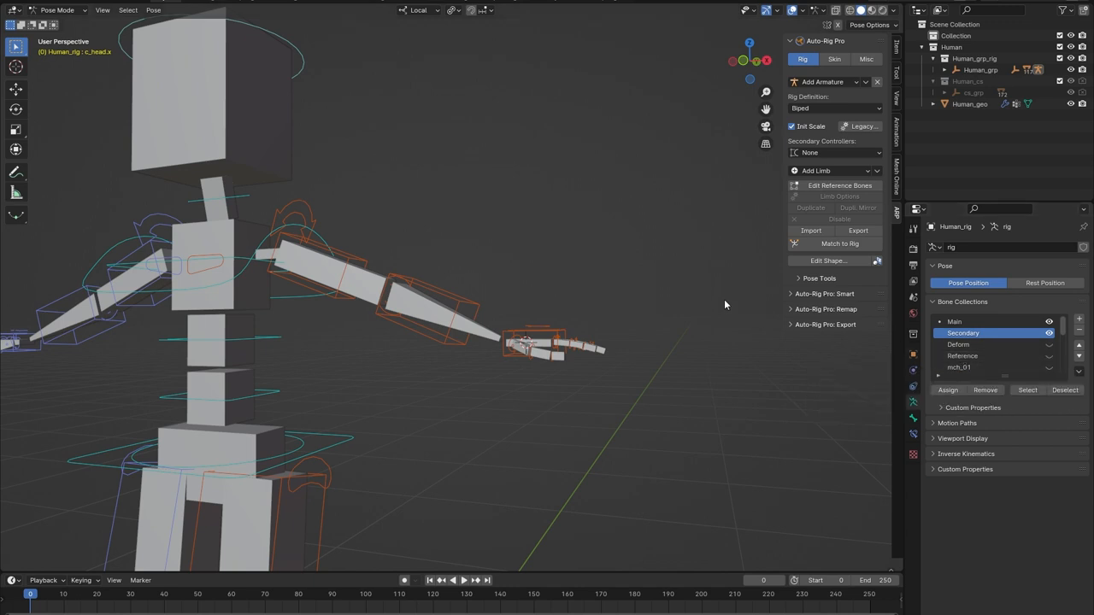
pyautogui.moveTo(743, 256)
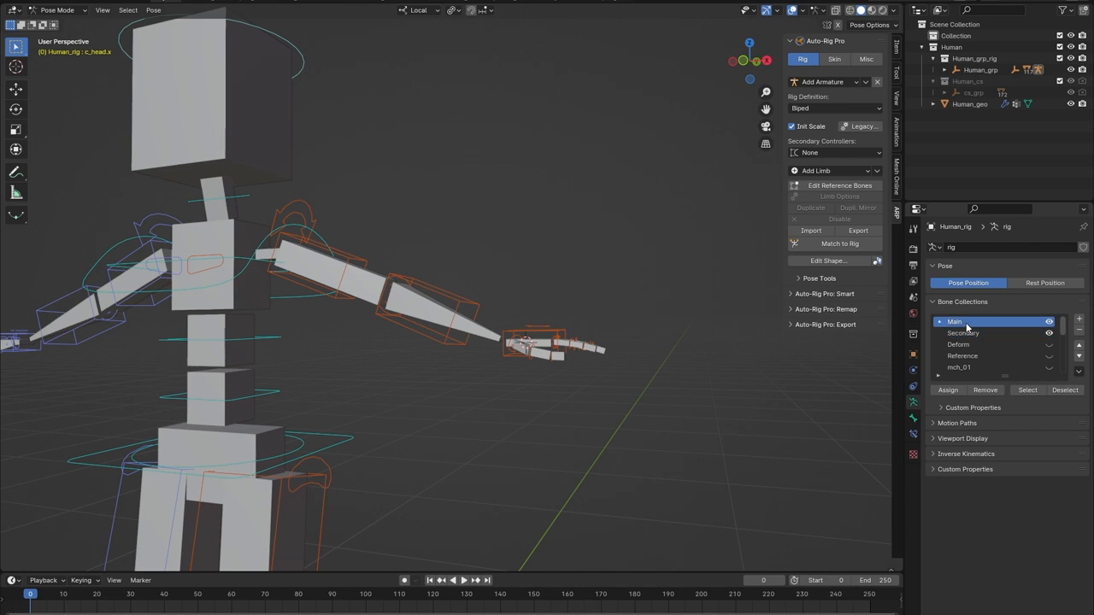
pyautogui.click(964, 331)
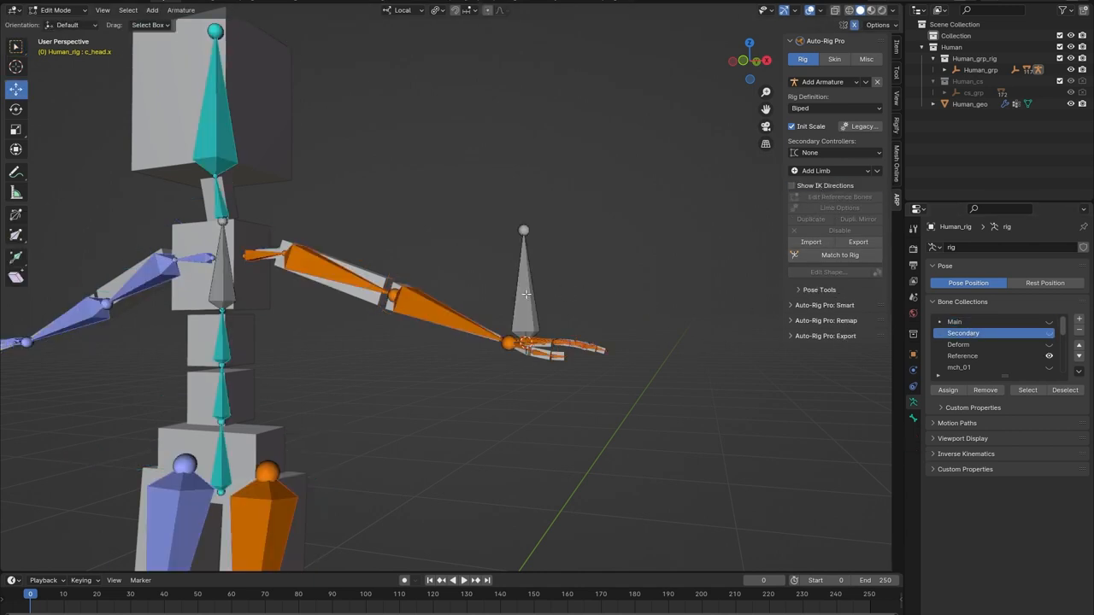
# Rebuild the rig with Match to Rig and select the prop bone at the hand in pose mode
pyautogui.click(523, 282)
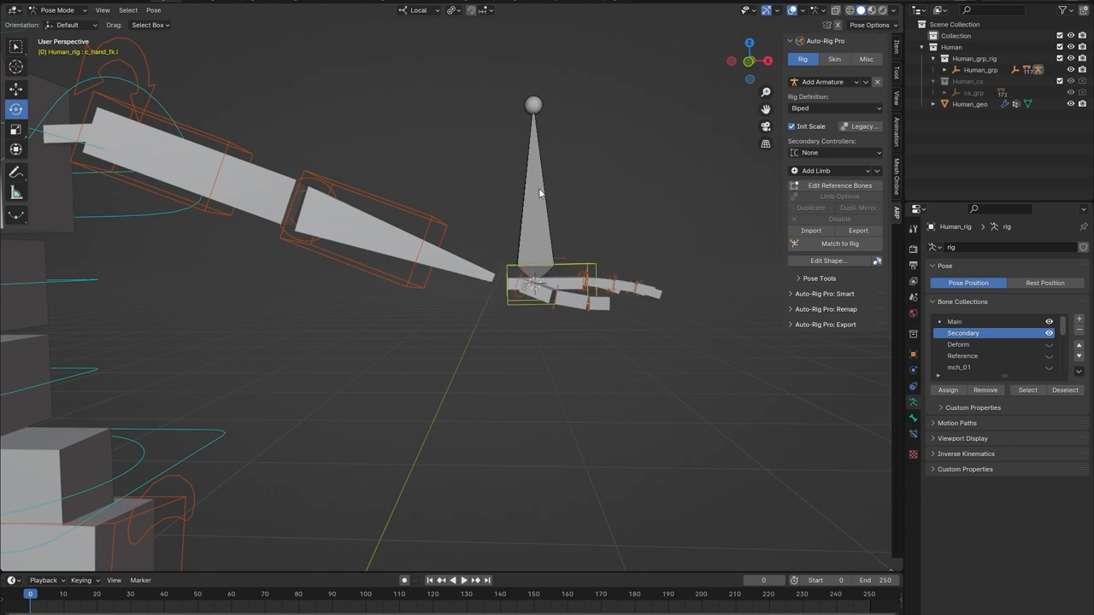
pyautogui.click(534, 287)
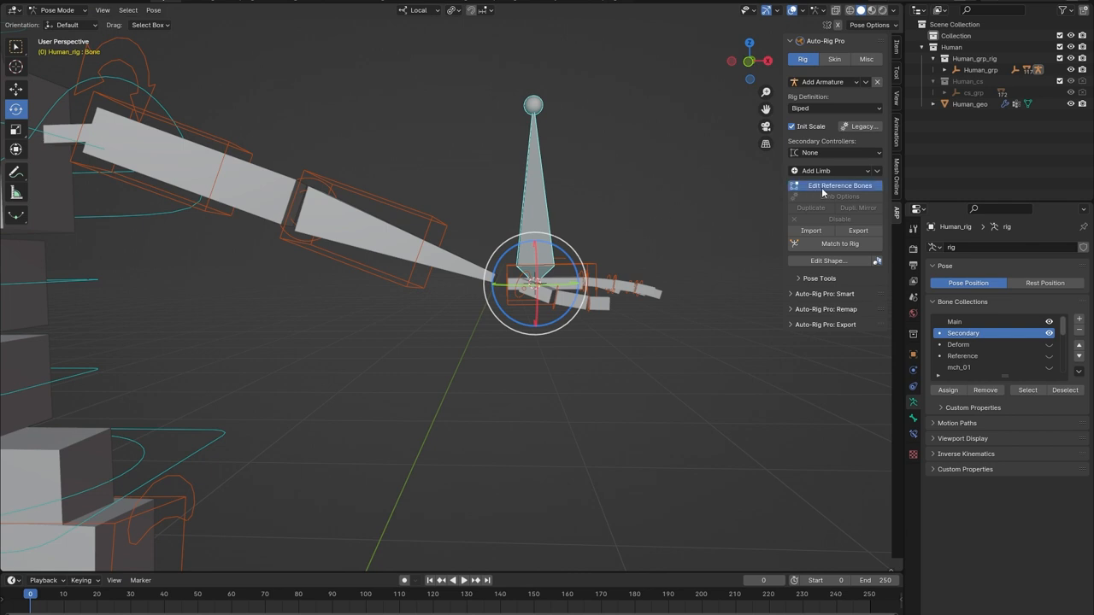
# Parent the prop bone to the hand reference bone with Keep Offset
pyautogui.click(839, 185)
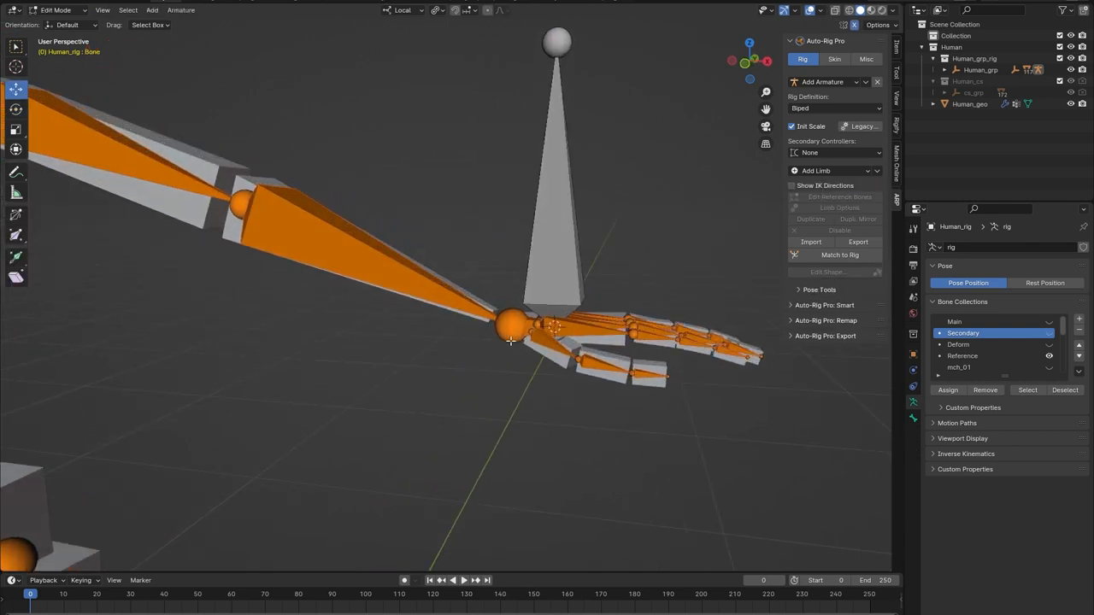
pyautogui.click(963, 355)
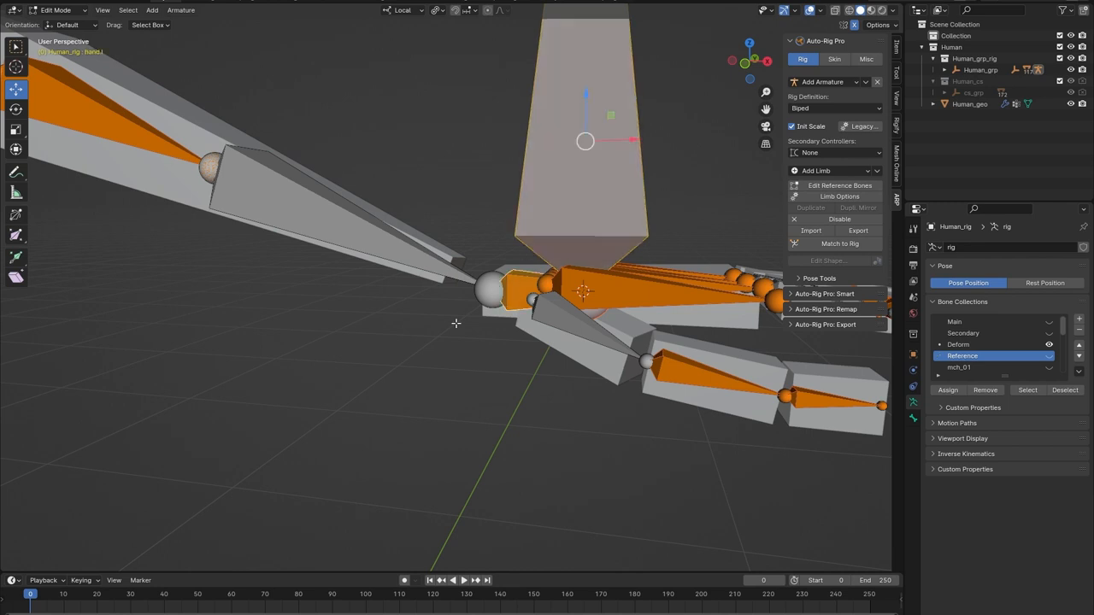
pyautogui.press('ctrl+p')
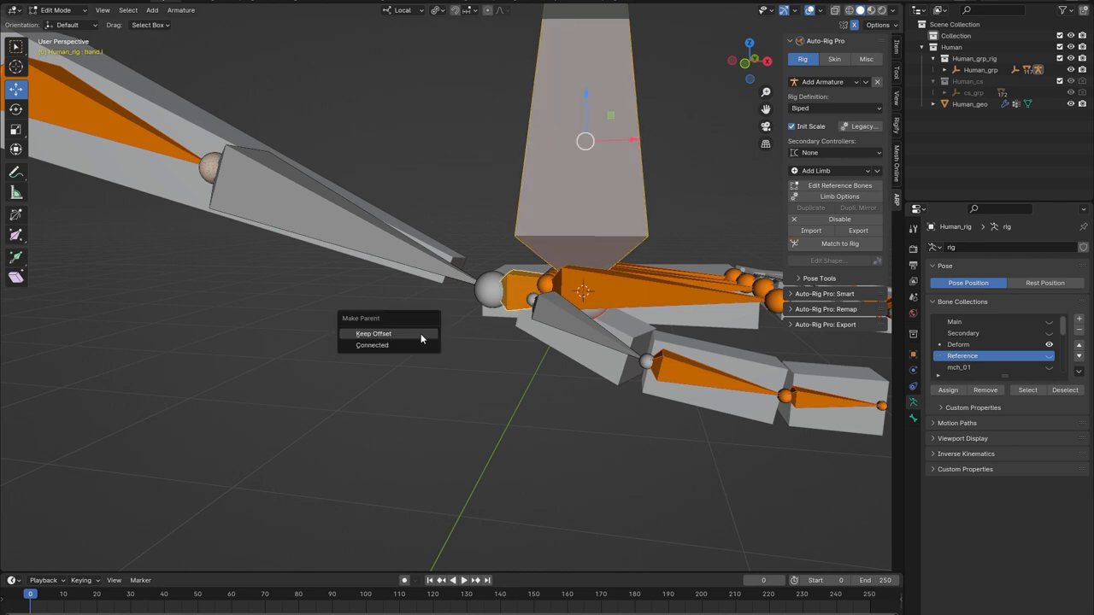
pyautogui.click(373, 333)
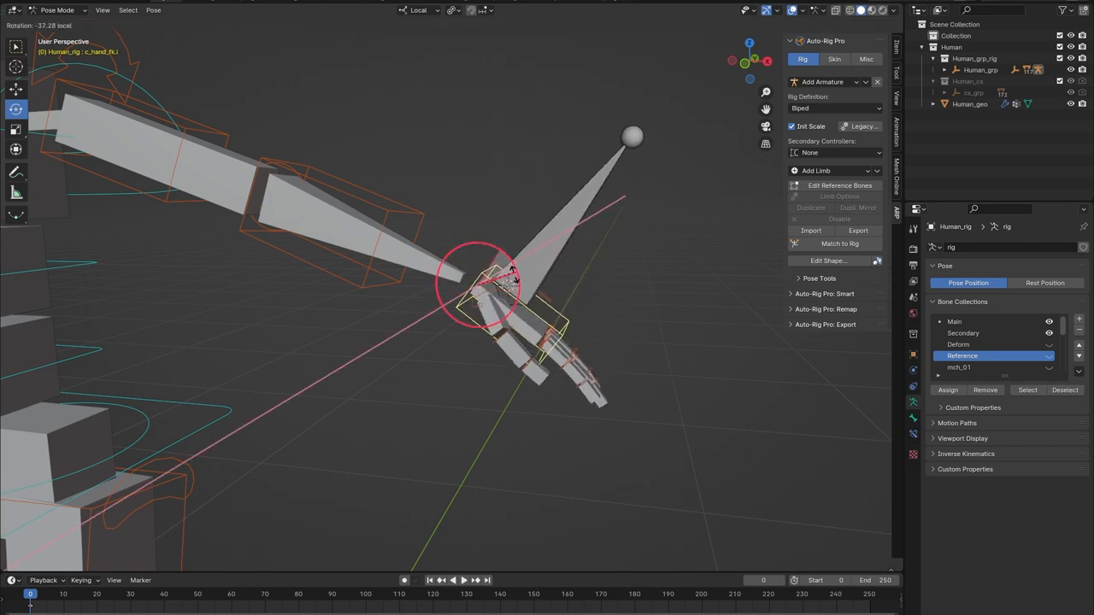
# Rotate the hand controller to verify the prop bone follows, then restore its rest pose
pyautogui.moveTo(513, 273); pyautogui.dragTo(509, 308)
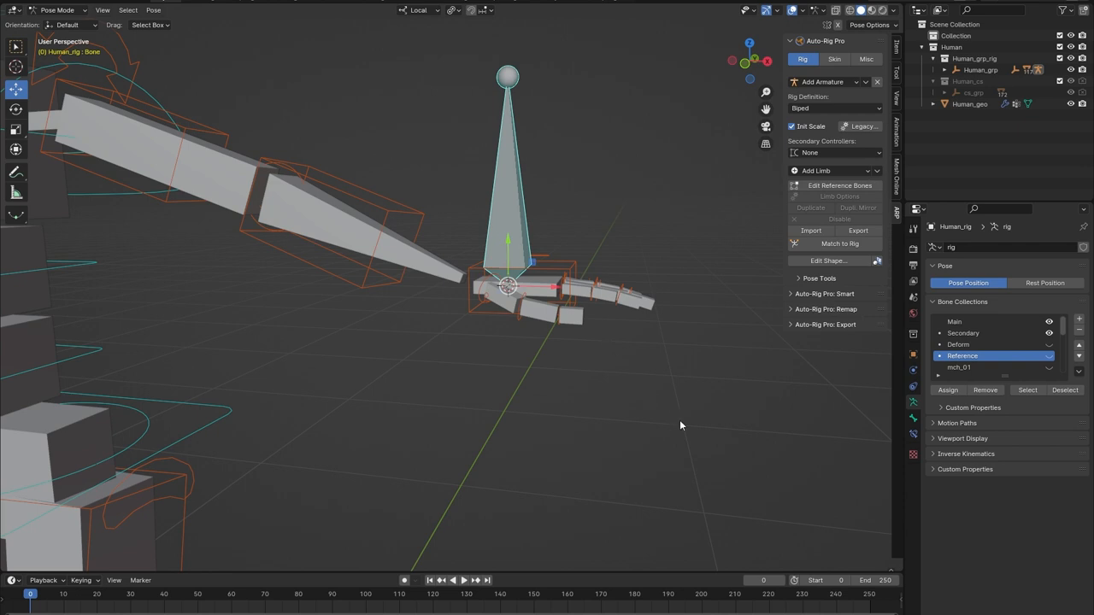
pyautogui.moveTo(632, 407)
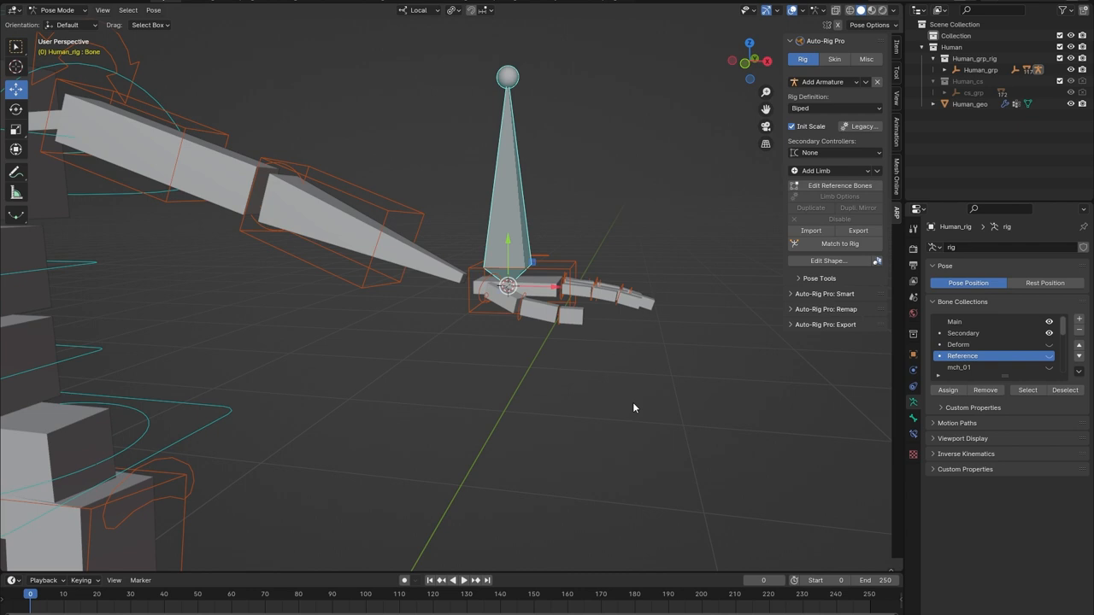
pyautogui.moveTo(550, 167)
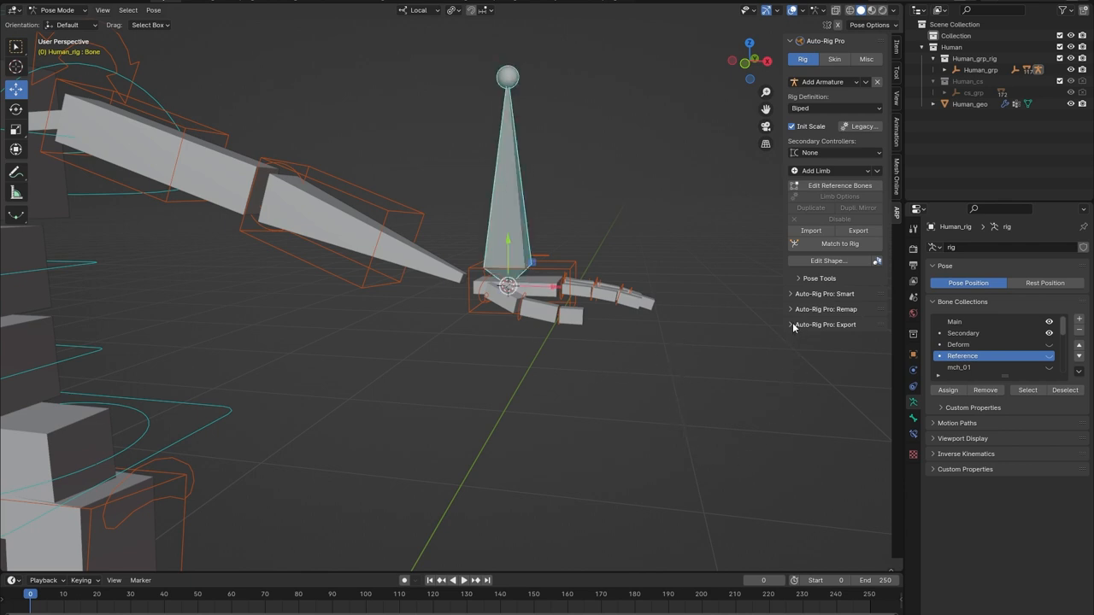
# Tag the hand-parented prop bone as a custom bone via Auto-Rig Pro's Export panel and Set Custom Bones
pyautogui.click(824, 325)
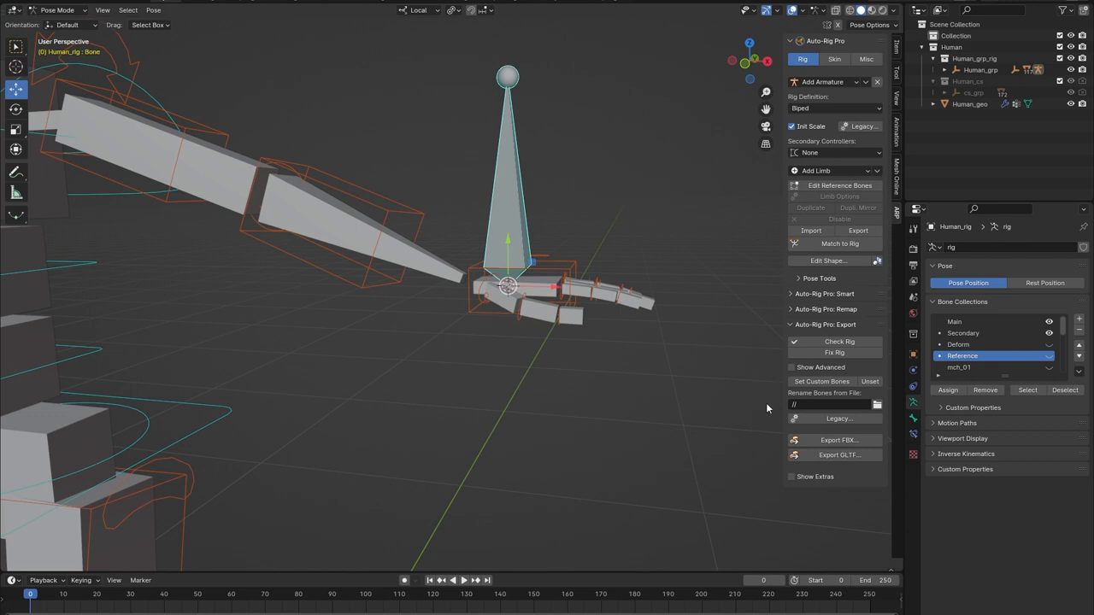
pyautogui.moveTo(773, 398)
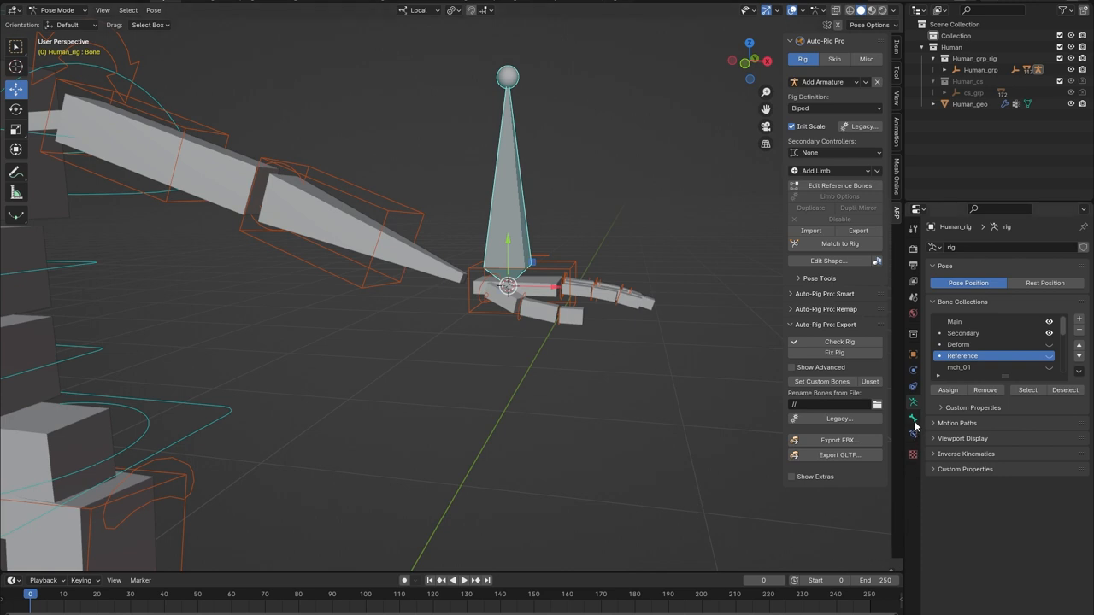
pyautogui.click(912, 419)
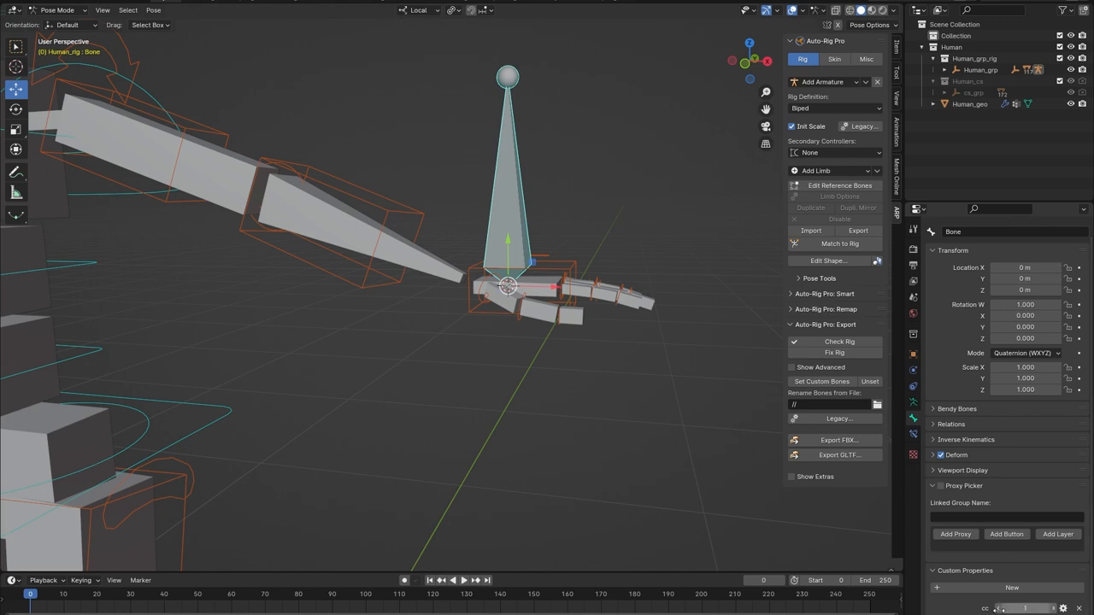
pyautogui.click(568, 465)
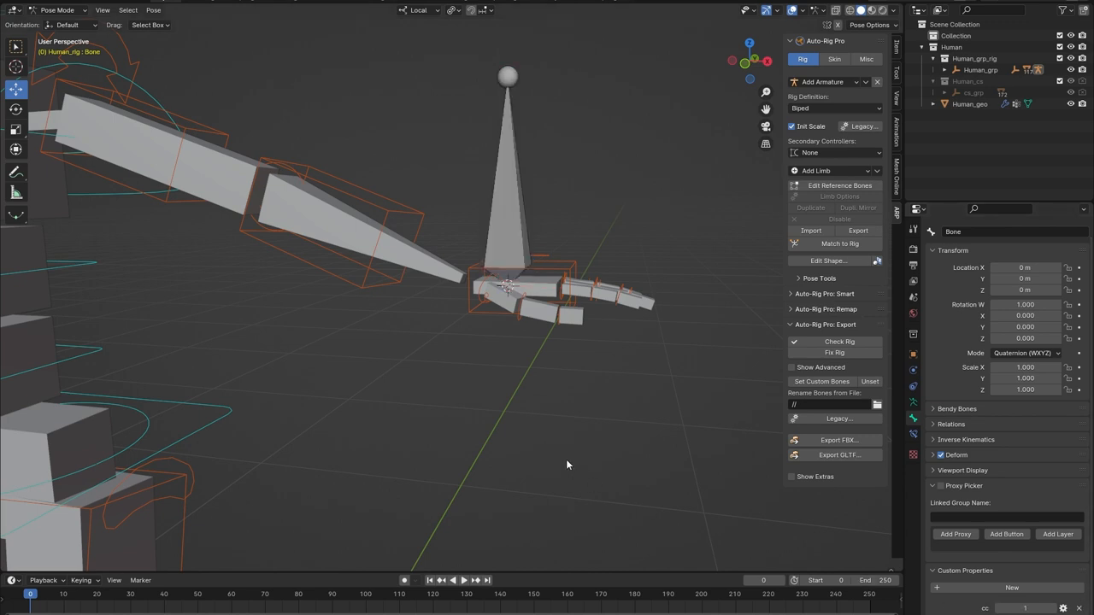